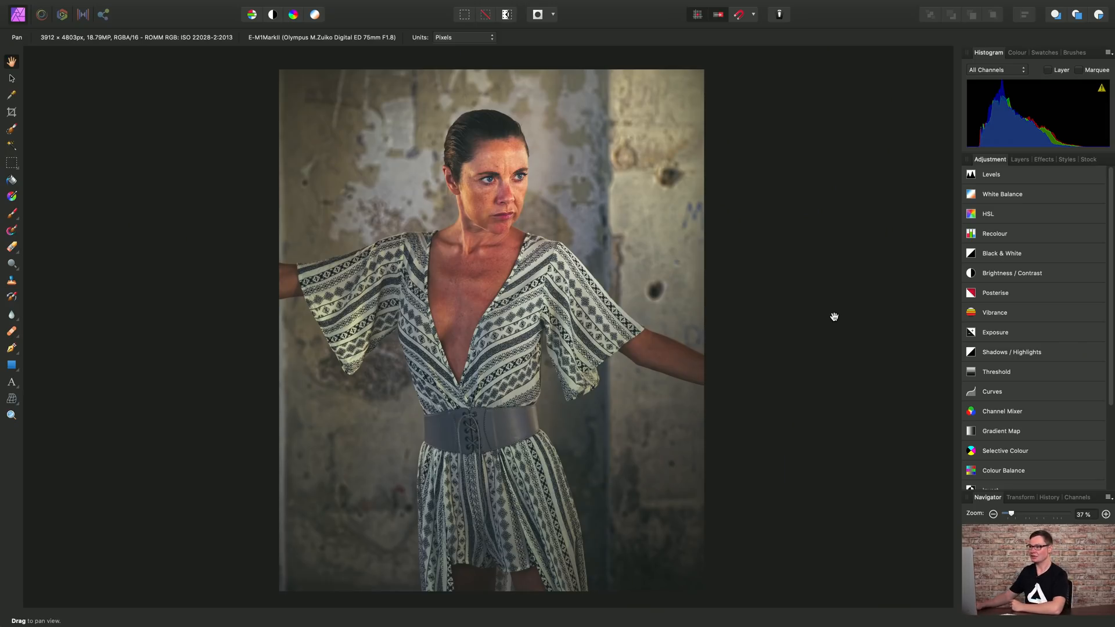
# - Add a Gradient Map adjustment layer from the Layer menu, recolouring the portrait red-green-blue
pyautogui.click(252, 7)
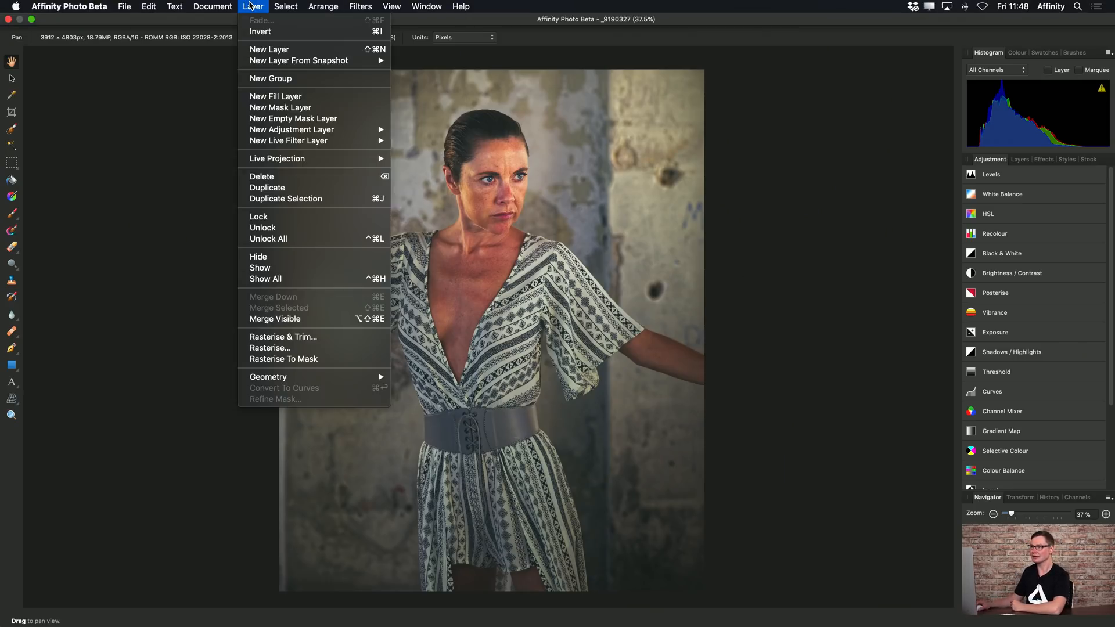
pyautogui.moveTo(291, 129)
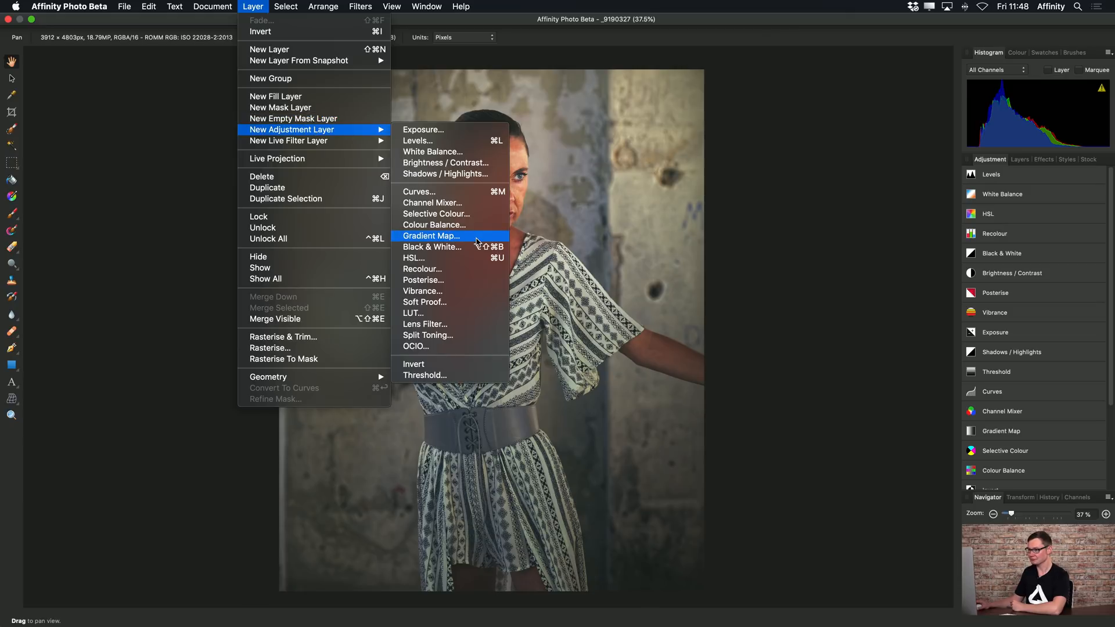
pyautogui.click(431, 236)
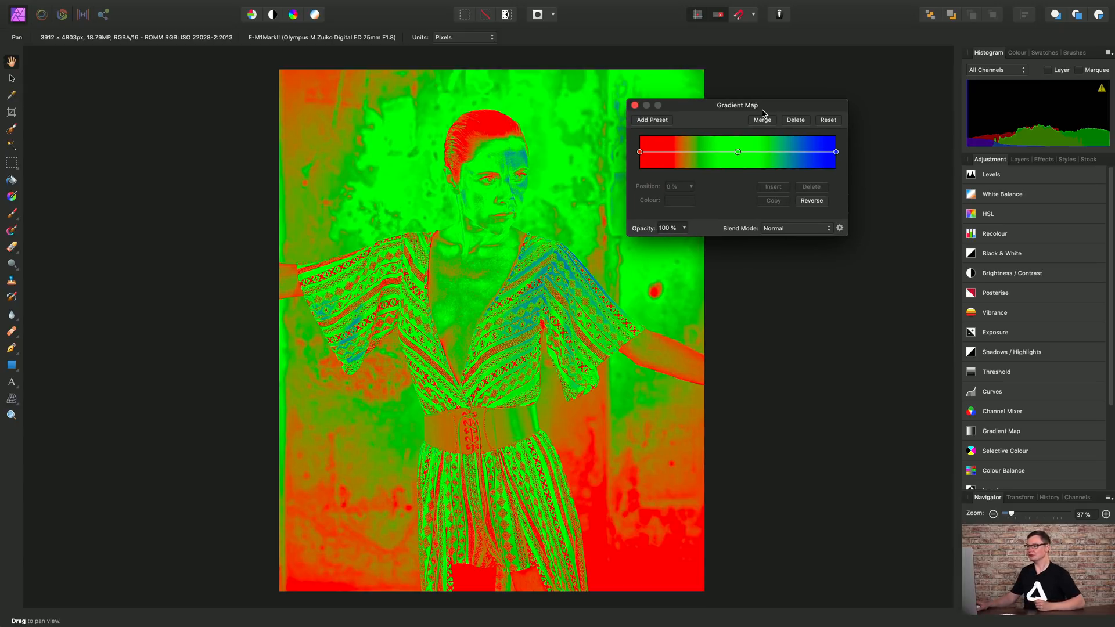
pyautogui.click(738, 152)
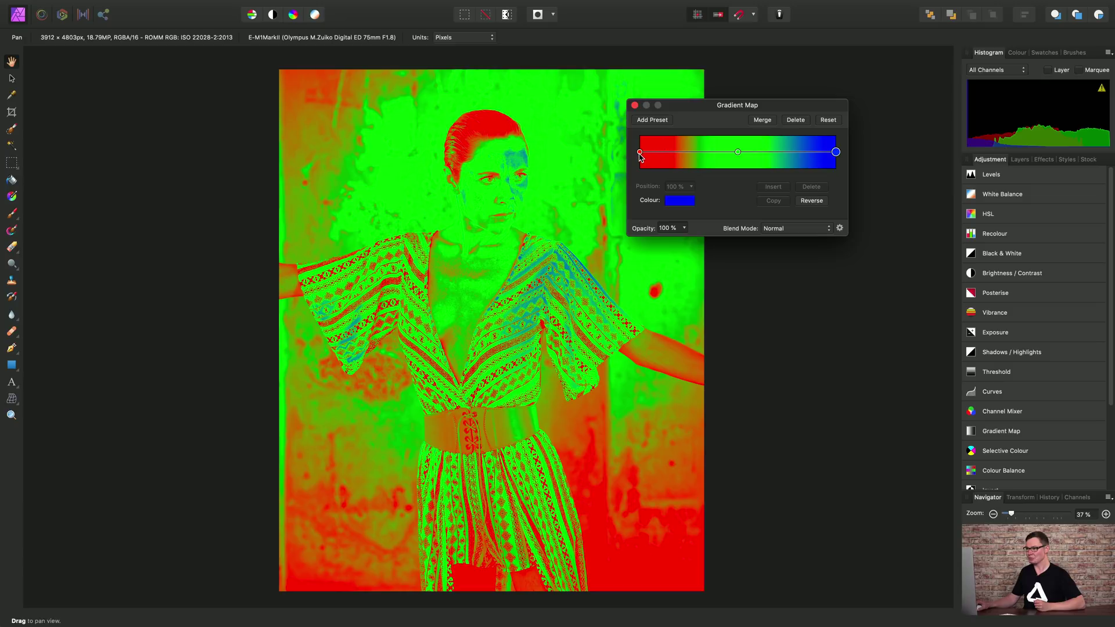
pyautogui.click(836, 151)
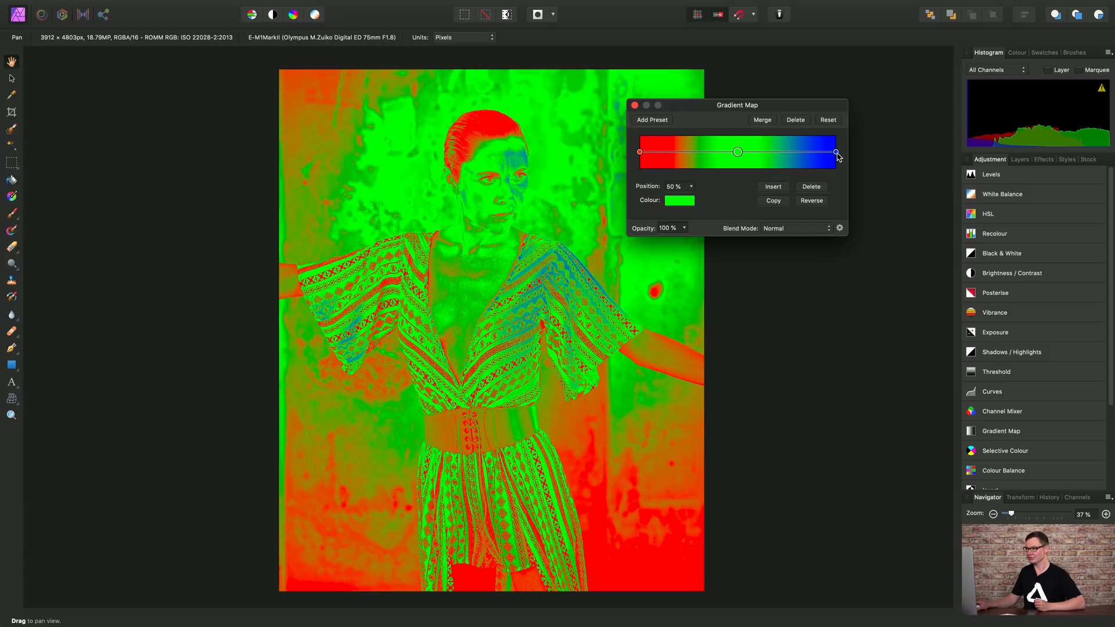
pyautogui.click(639, 151)
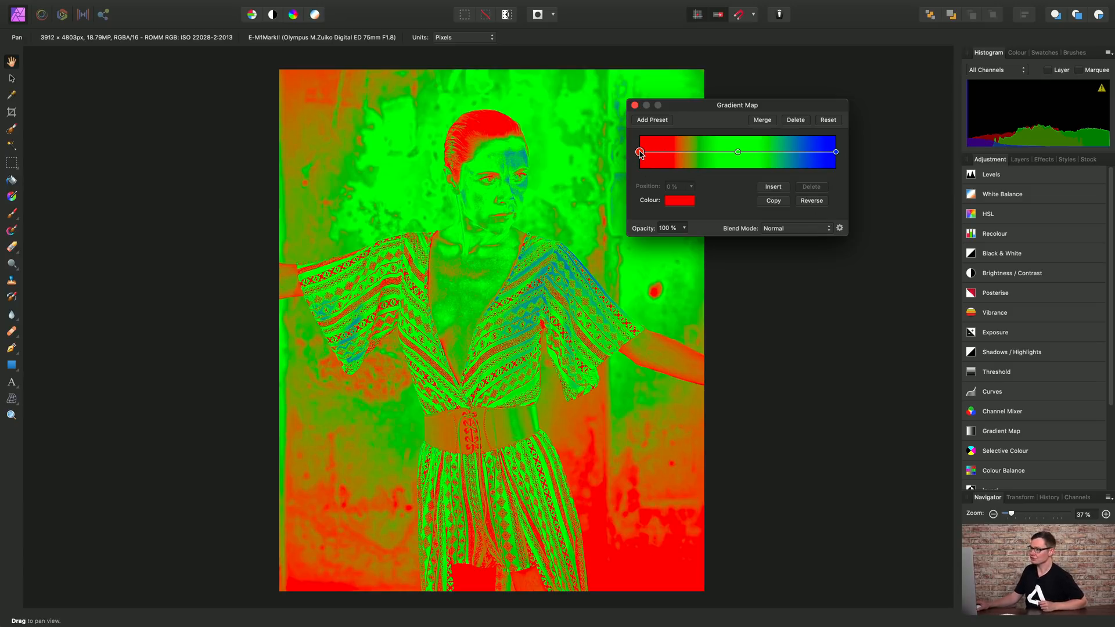
pyautogui.moveTo(669, 225)
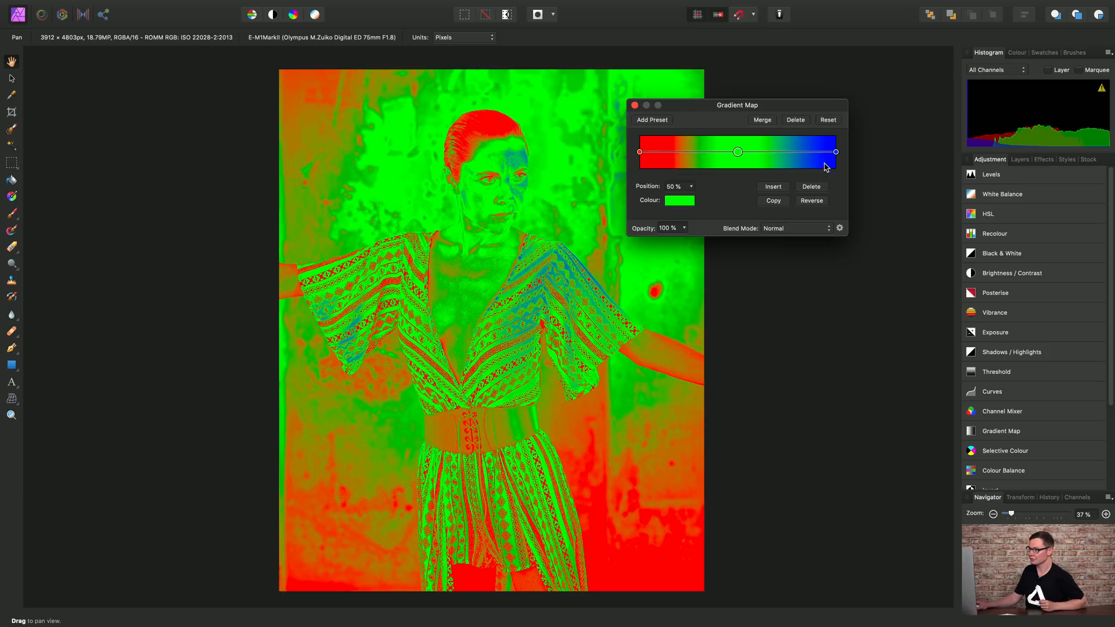
pyautogui.click(836, 151)
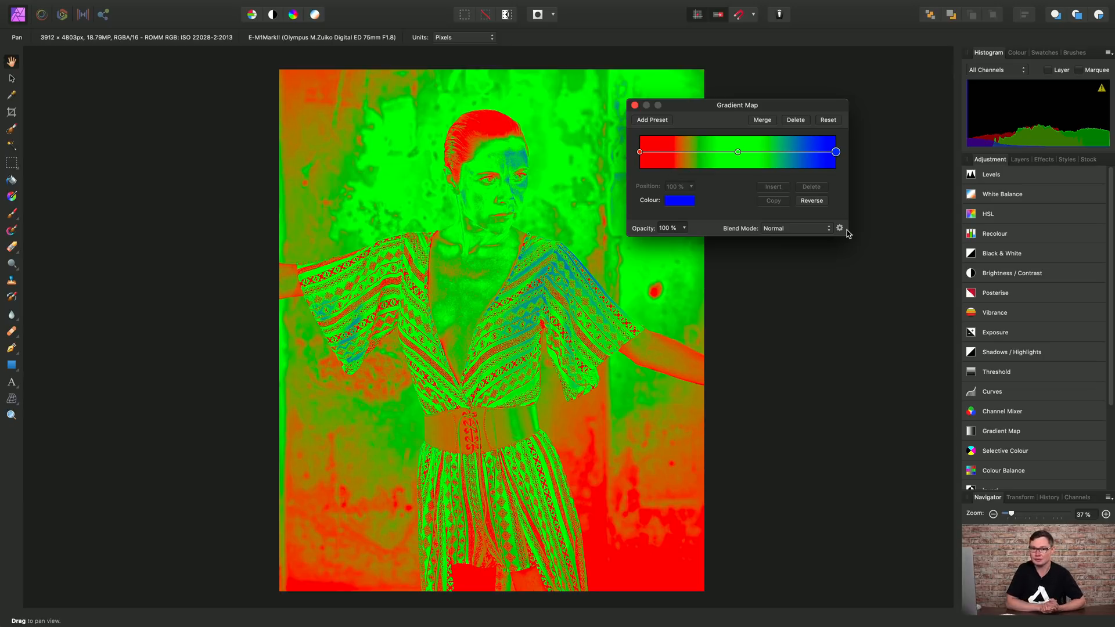
pyautogui.moveTo(804, 163)
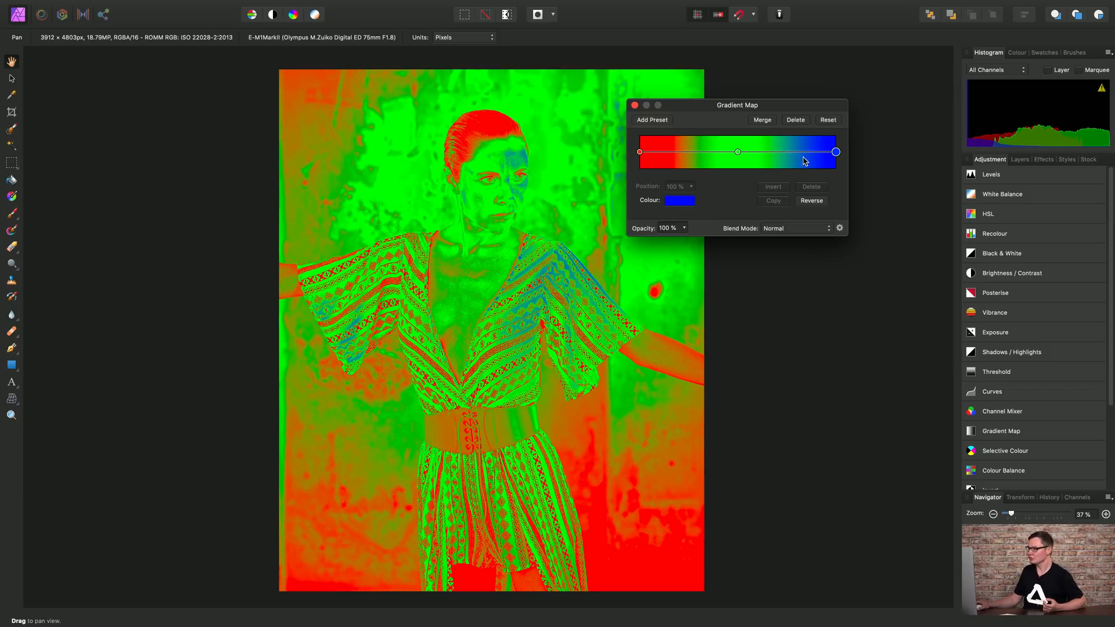
pyautogui.moveTo(690, 151)
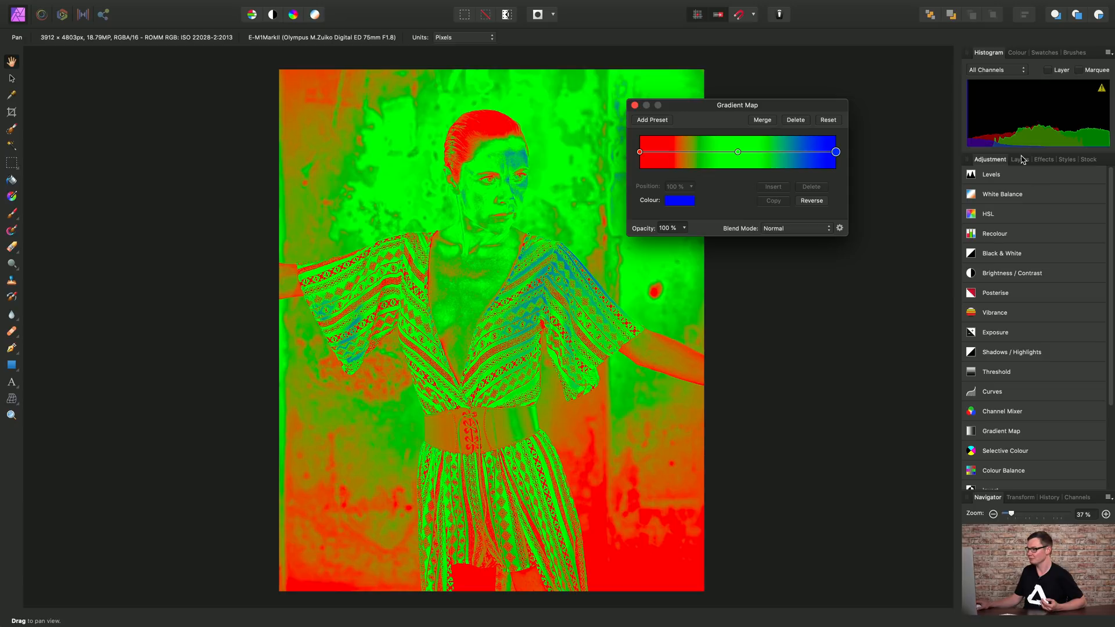
# - Compare against the original photo, then recolour the gradient's red shadow stop
pyautogui.click(1020, 159)
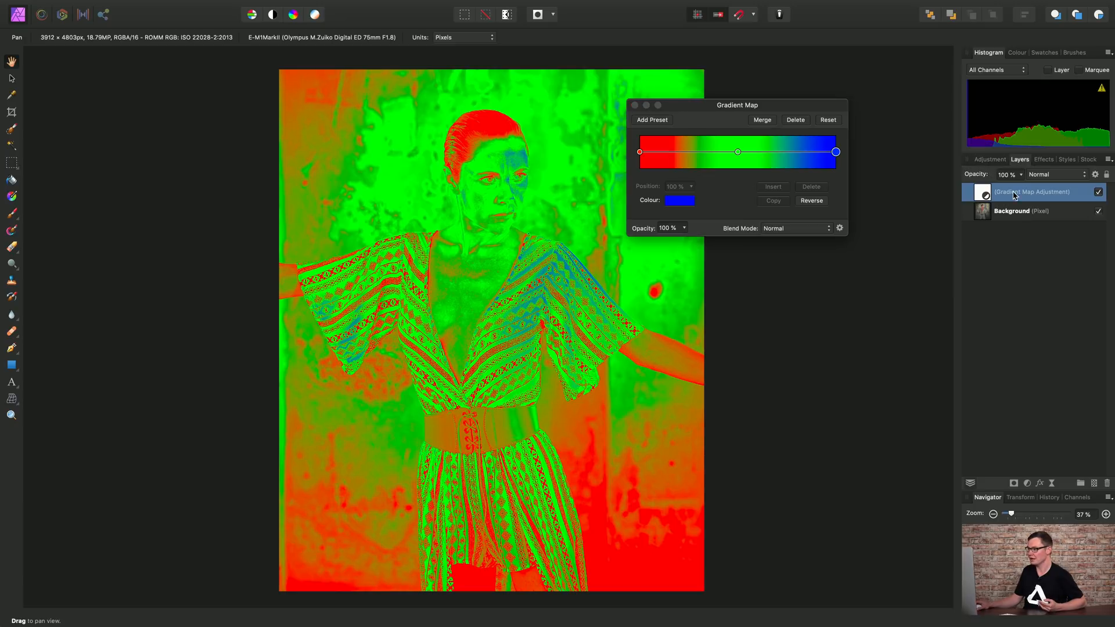
pyautogui.click(1100, 192)
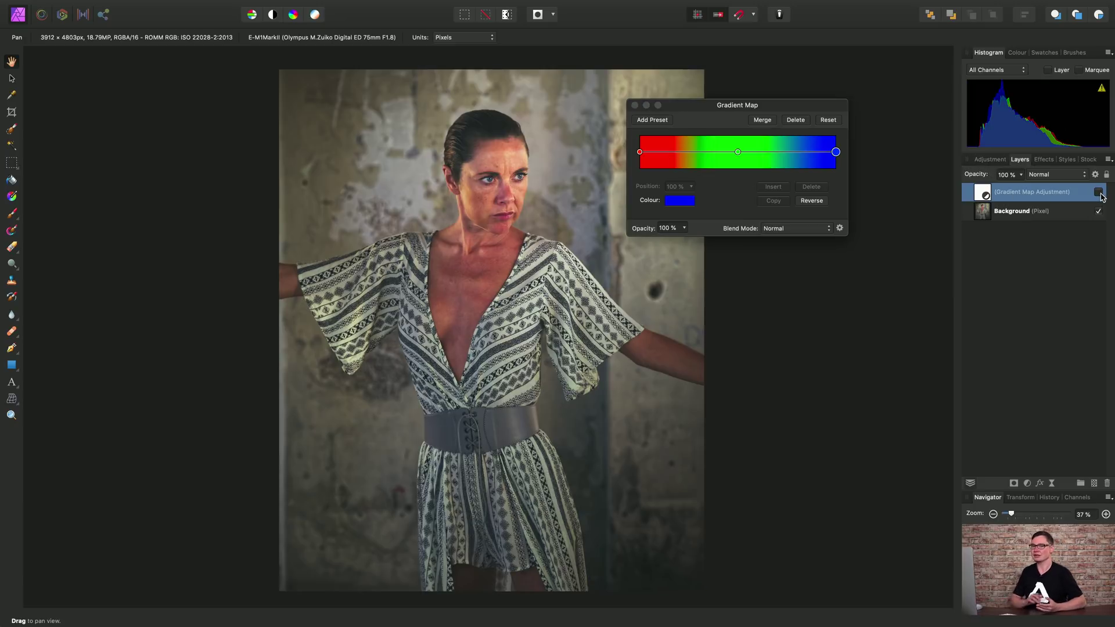
pyautogui.click(1099, 192)
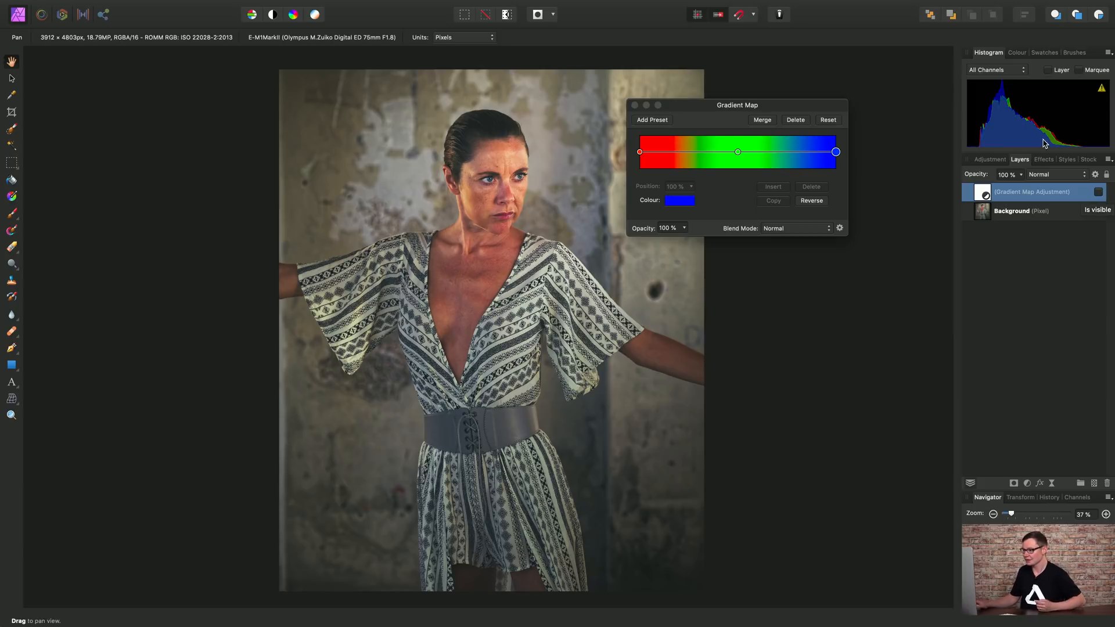
pyautogui.click(639, 152)
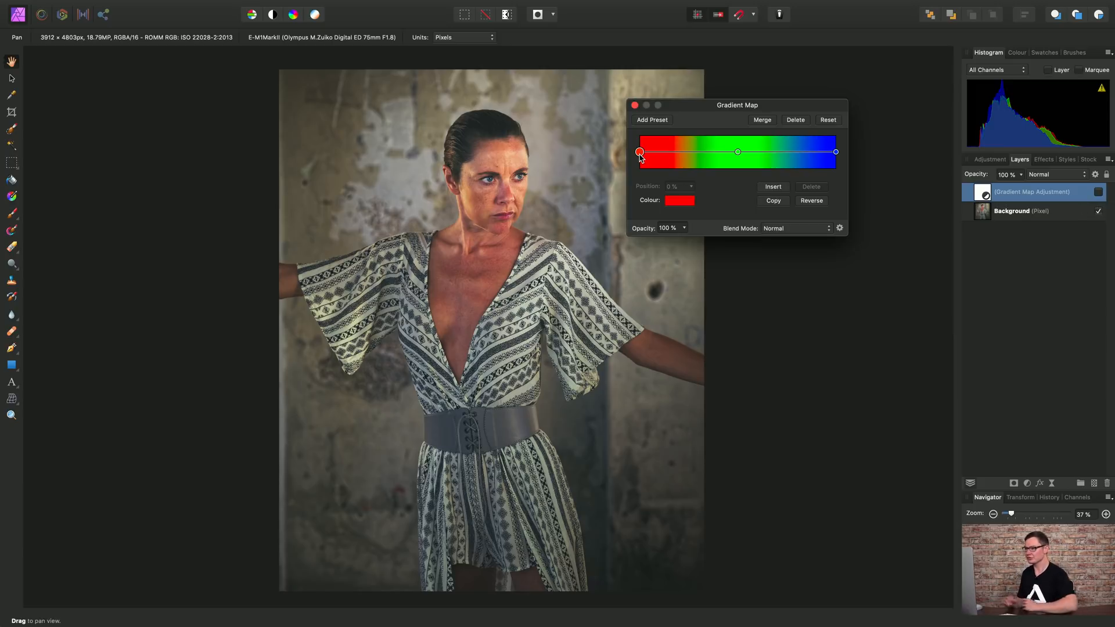
pyautogui.moveTo(690, 205)
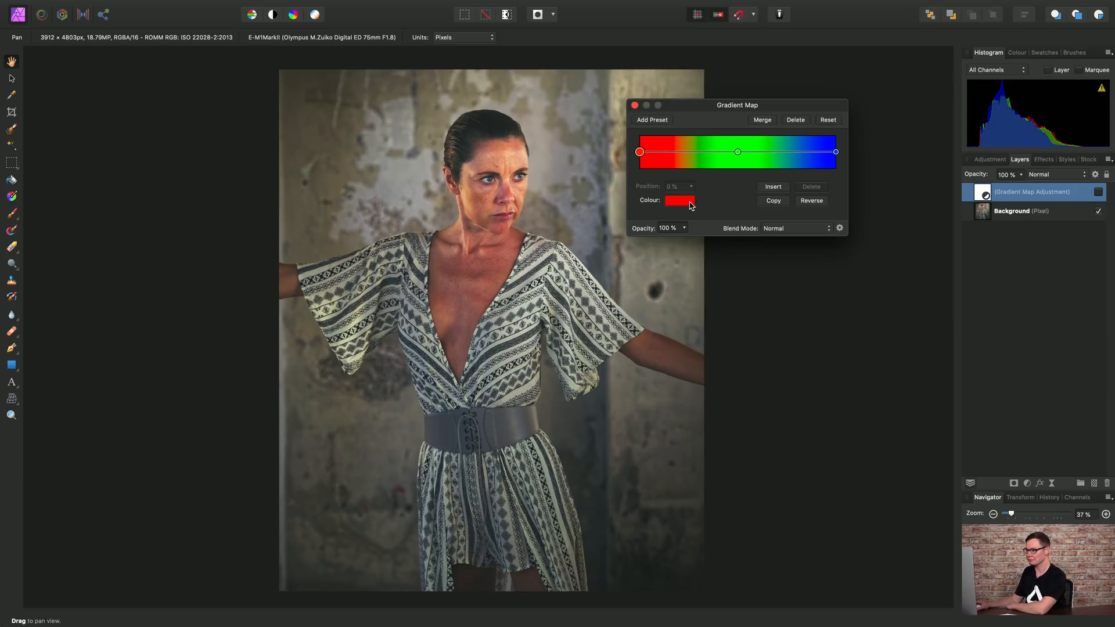
pyautogui.click(678, 200)
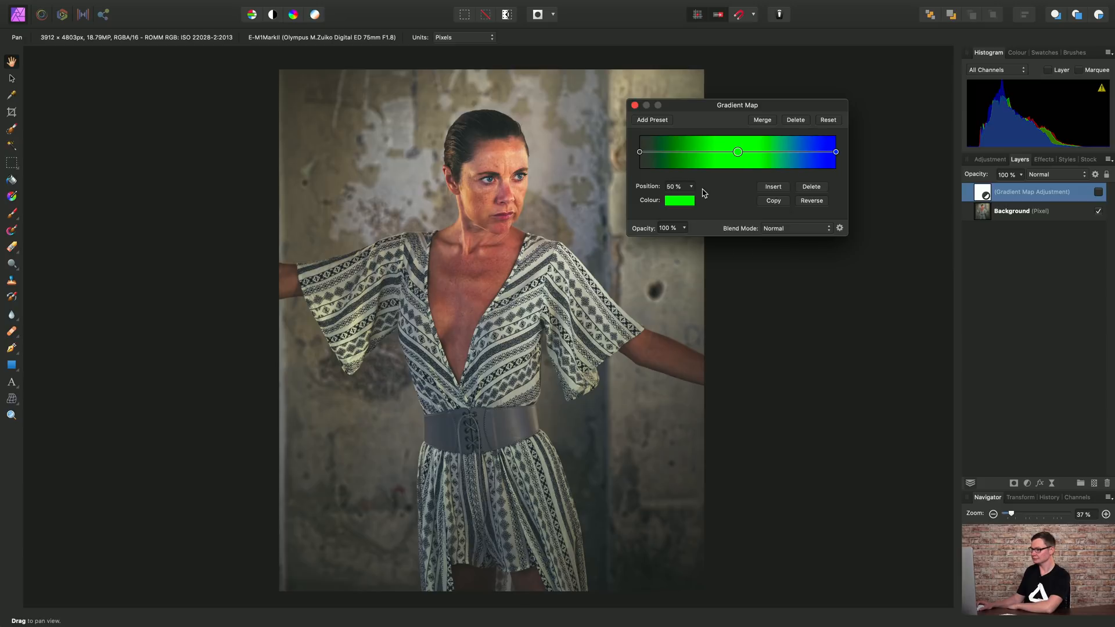
# - Replace the green middle stop with a warm skin tone and start resampling the blue end
pyautogui.click(678, 200)
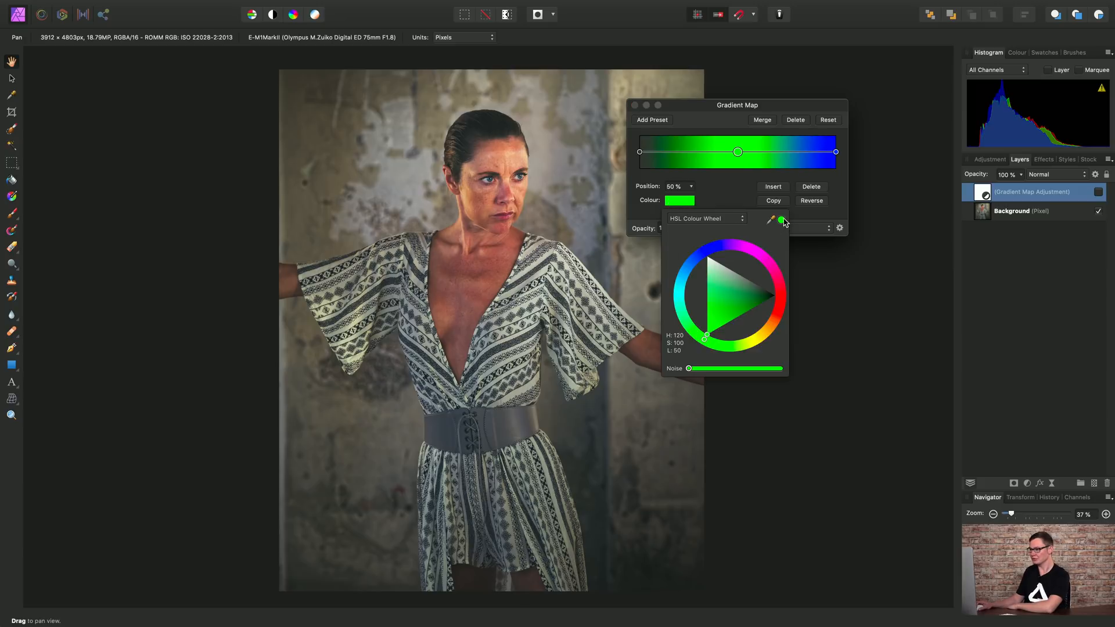
pyautogui.click(769, 220)
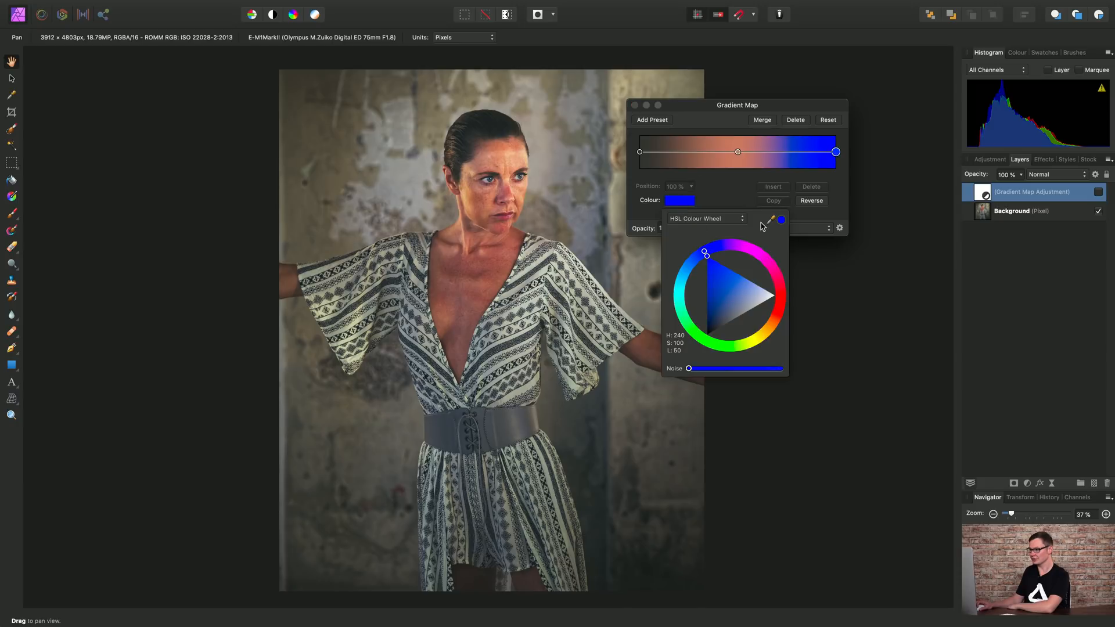
pyautogui.click(769, 220)
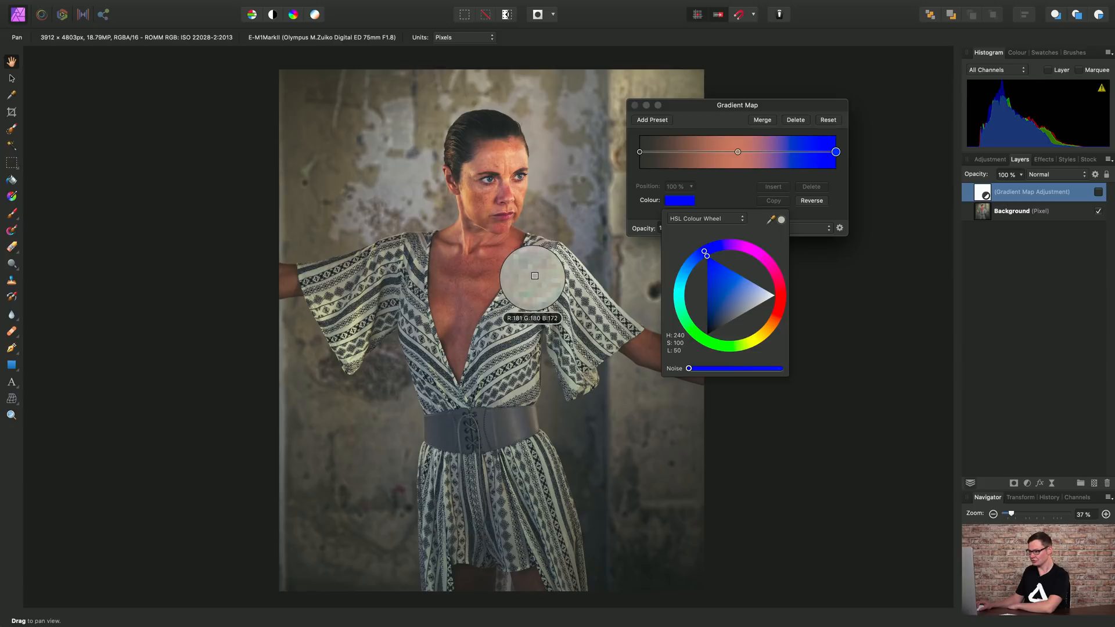
pyautogui.moveTo(532, 290)
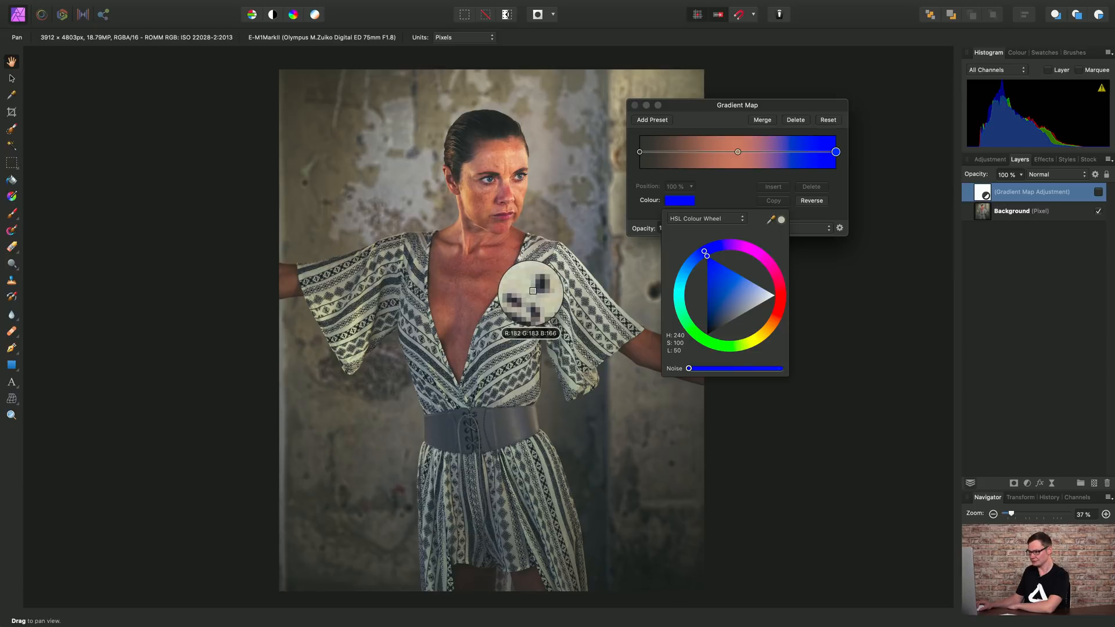
pyautogui.moveTo(532, 290)
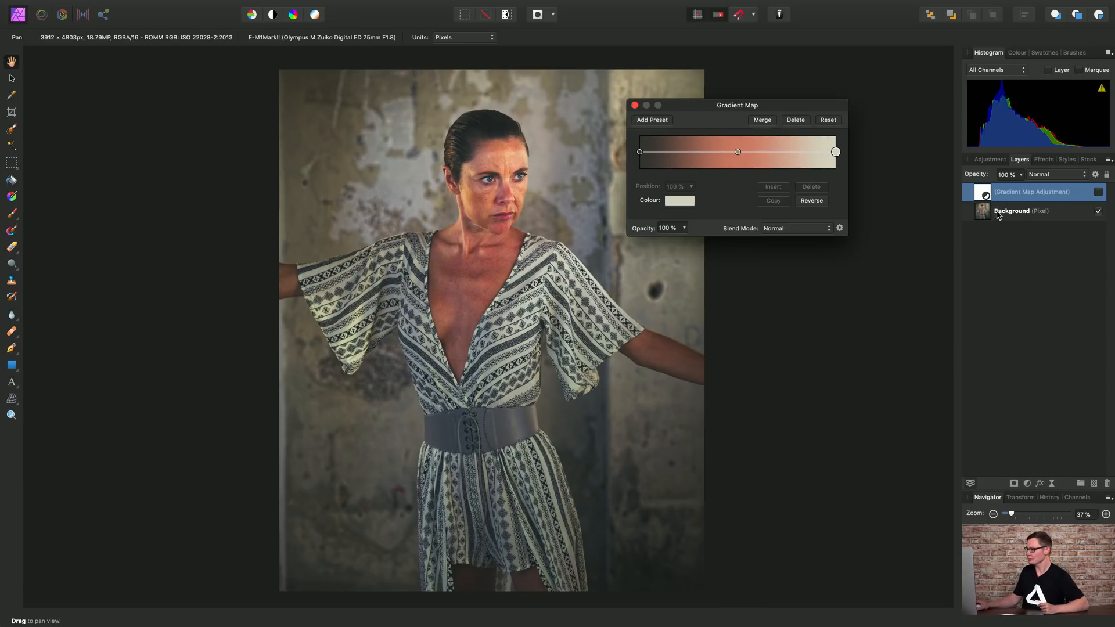
# - Show the Gradient Map layer and set its blend mode to Soft Light
pyautogui.click(1099, 192)
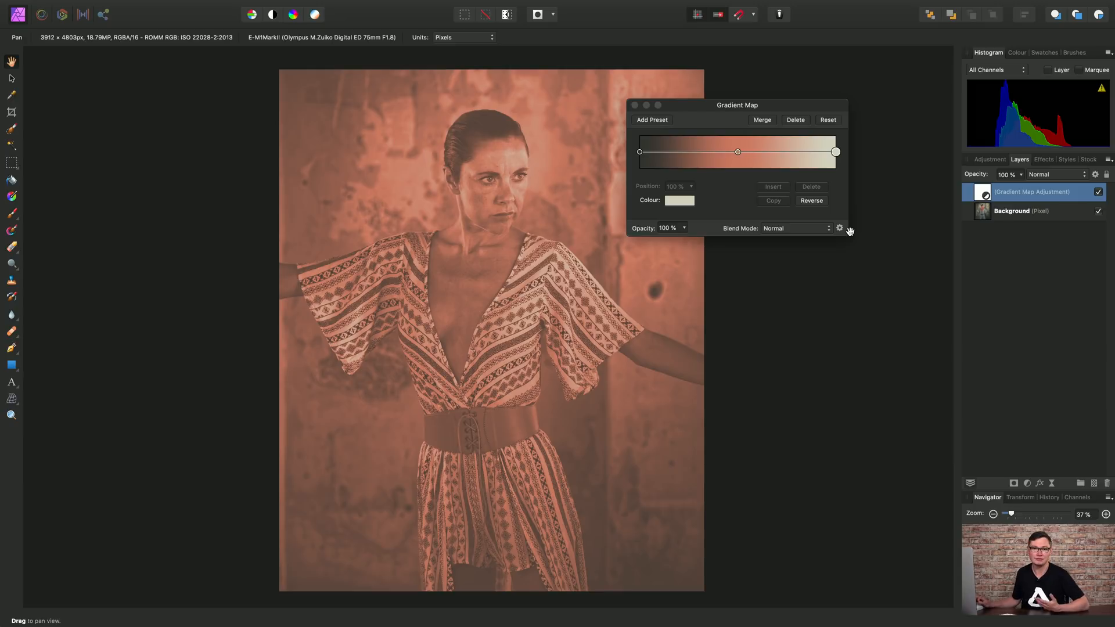
pyautogui.moveTo(865, 210)
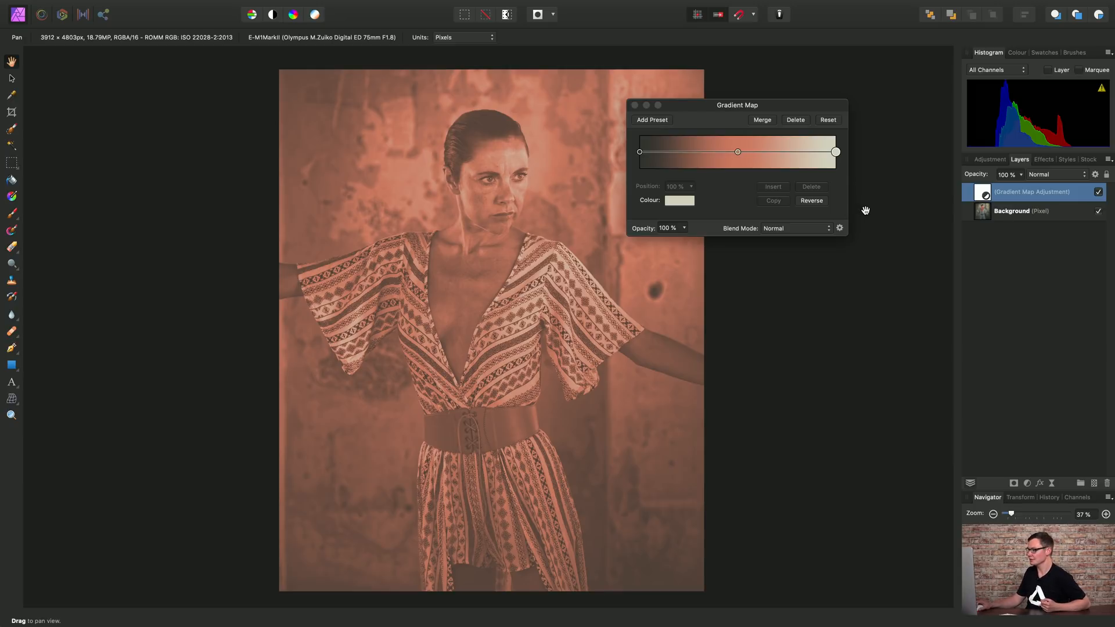
pyautogui.moveTo(1060, 182)
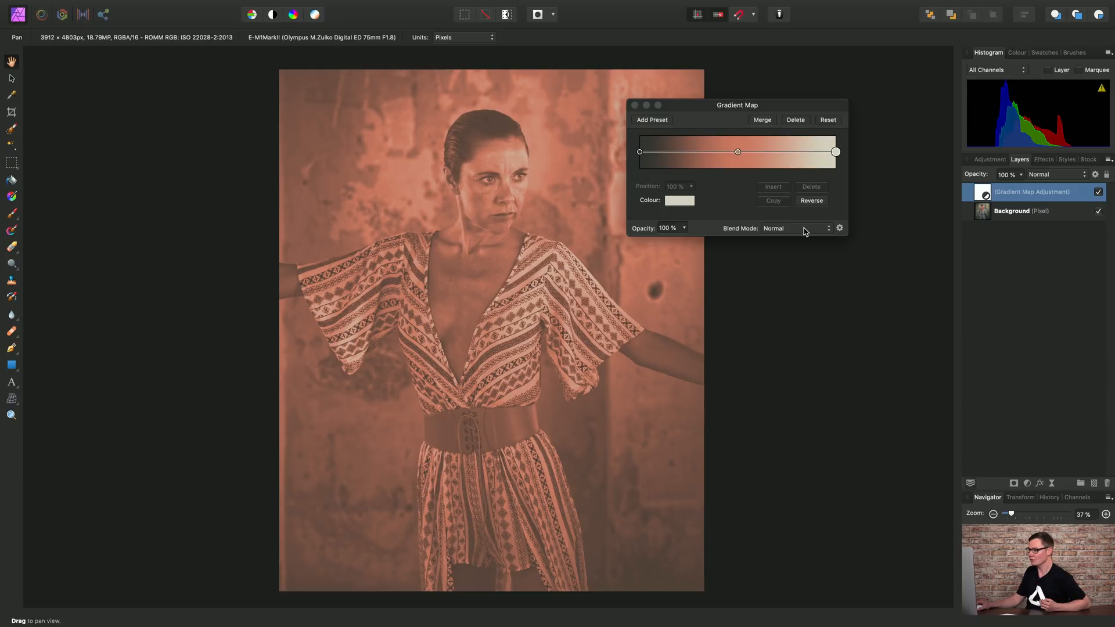
pyautogui.click(794, 229)
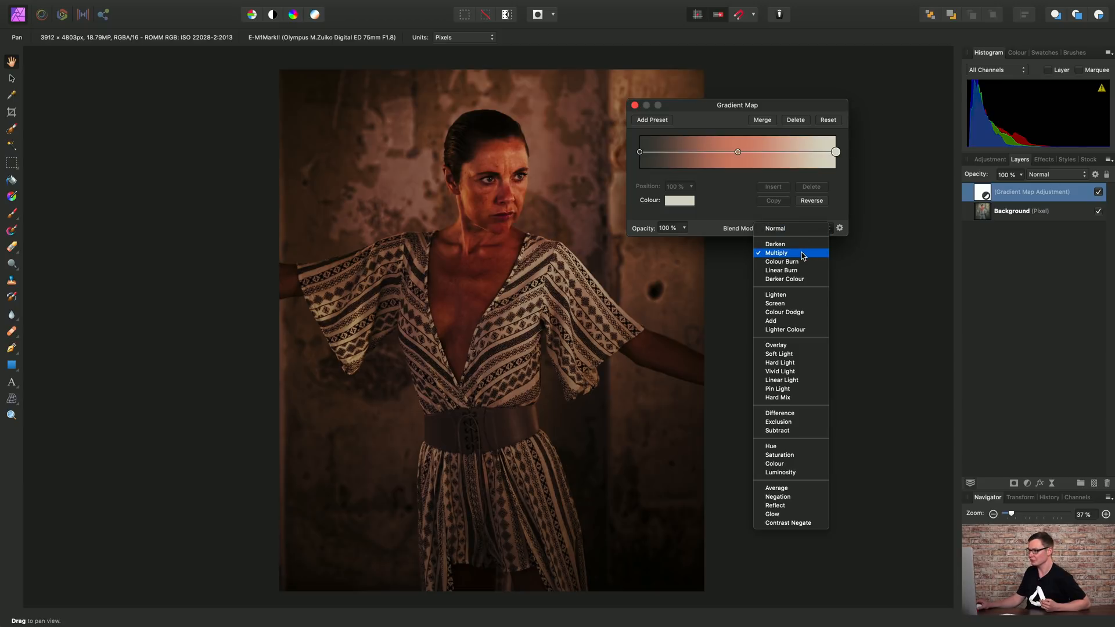
pyautogui.click(771, 320)
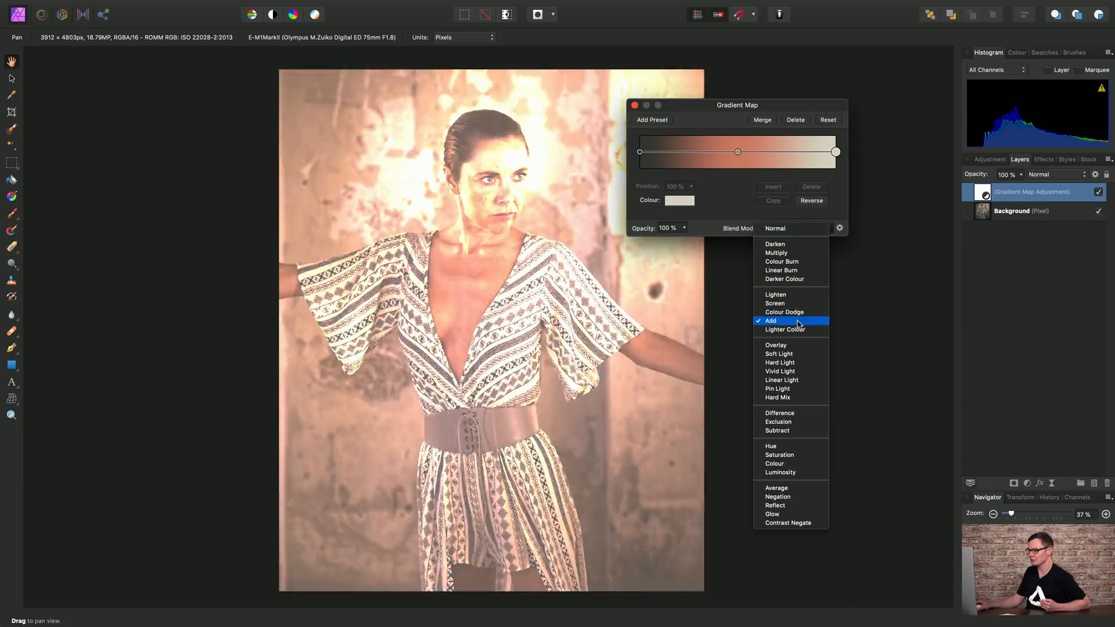
pyautogui.click(780, 372)
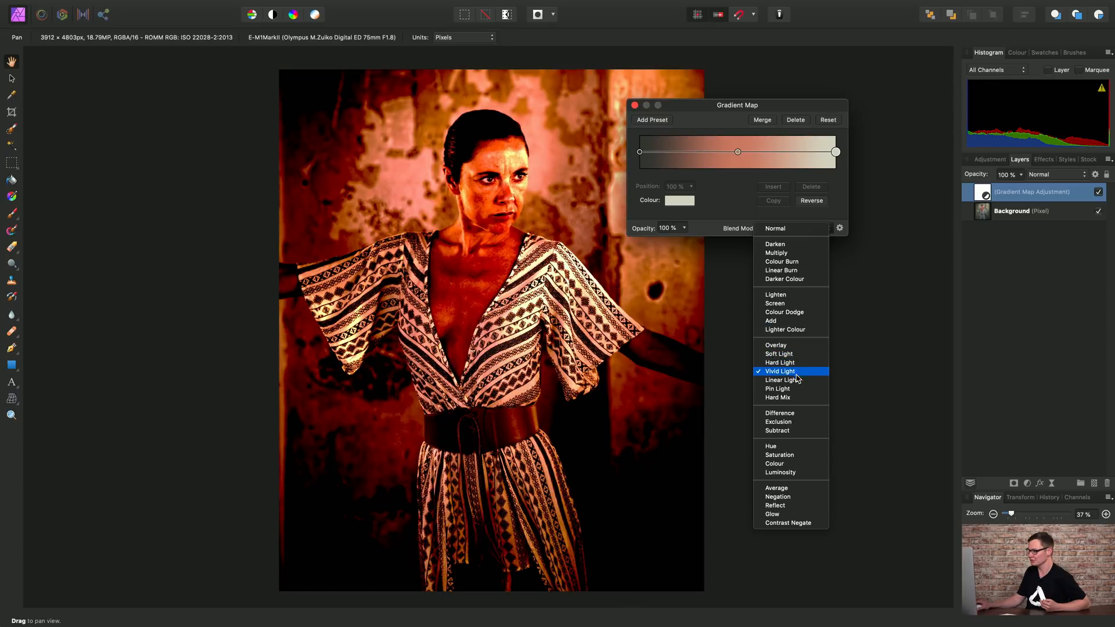
pyautogui.moveTo(779, 362)
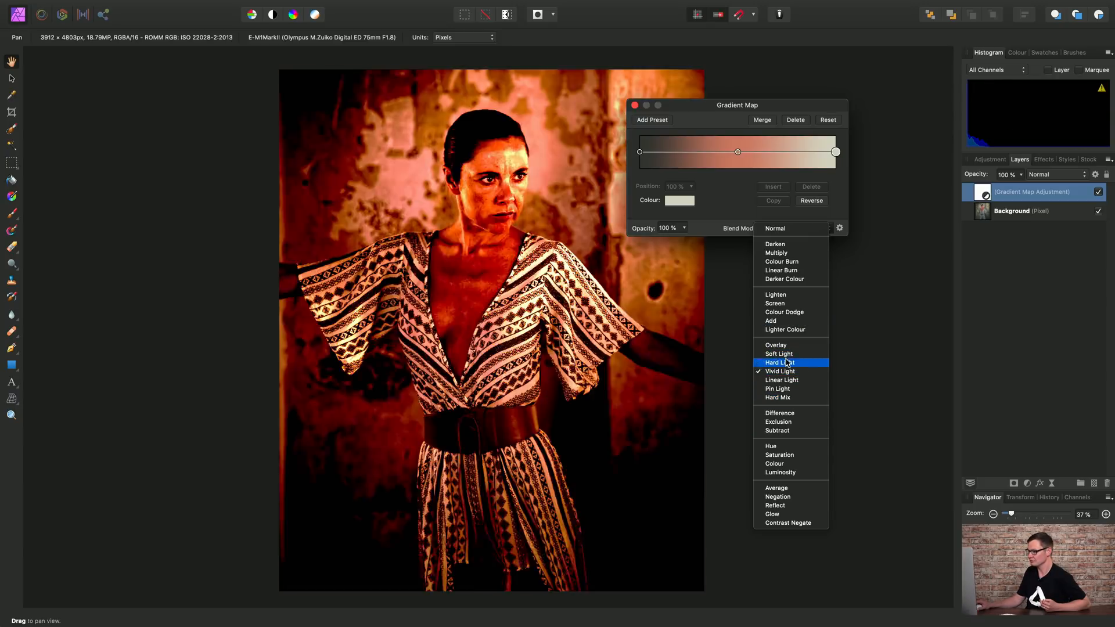
pyautogui.click(779, 353)
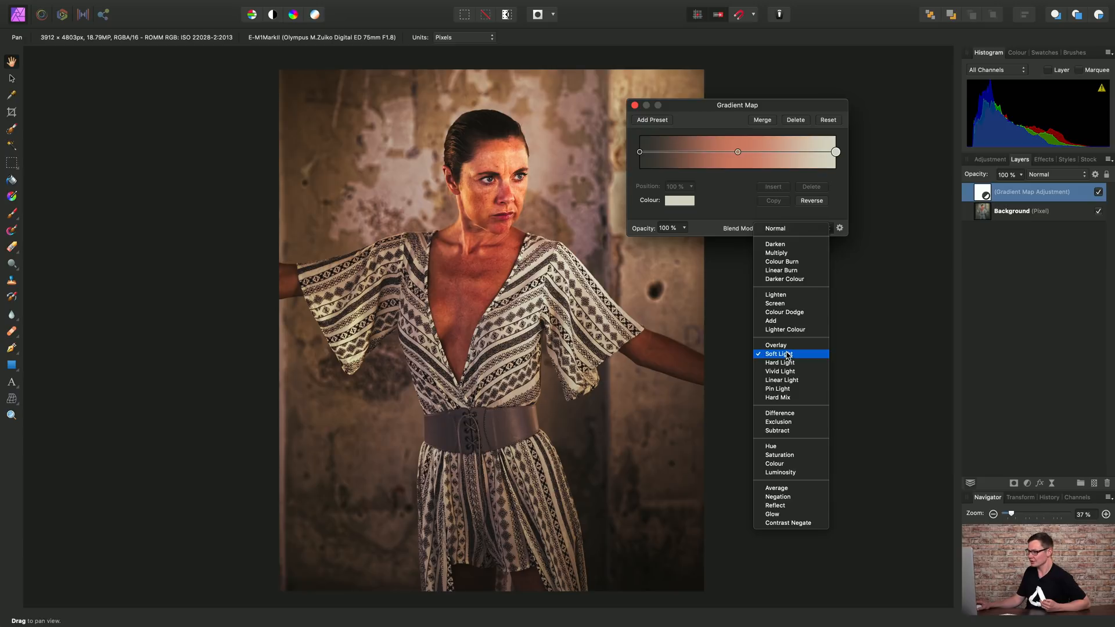
pyautogui.click(779, 354)
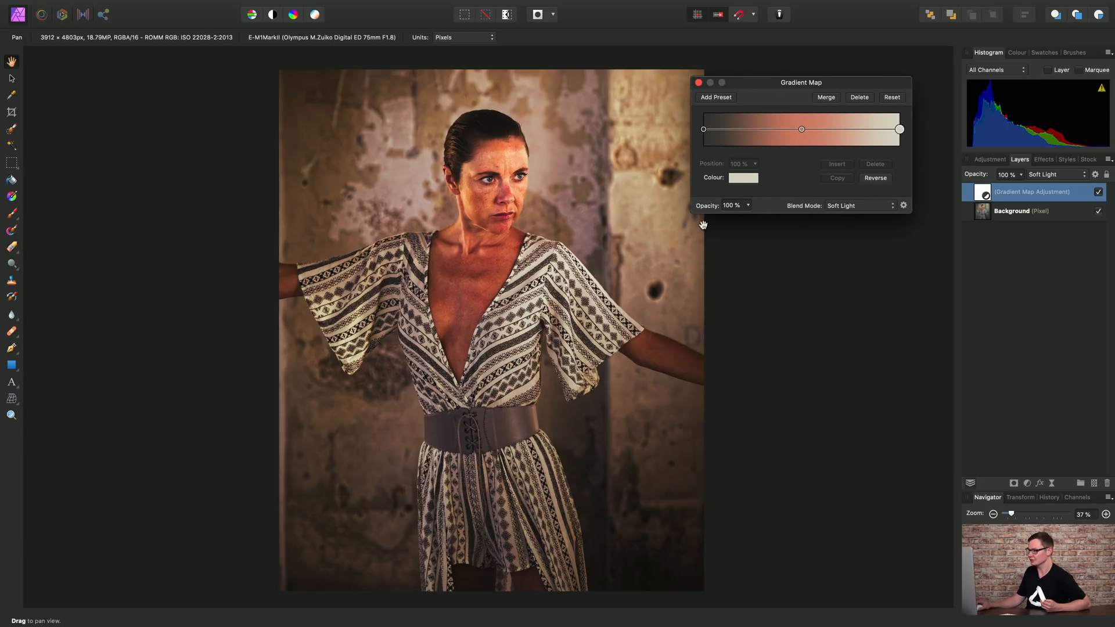
# - Set the gradient's shadow stop to a deep blue so the portrait's shadows turn cool
pyautogui.click(1101, 192)
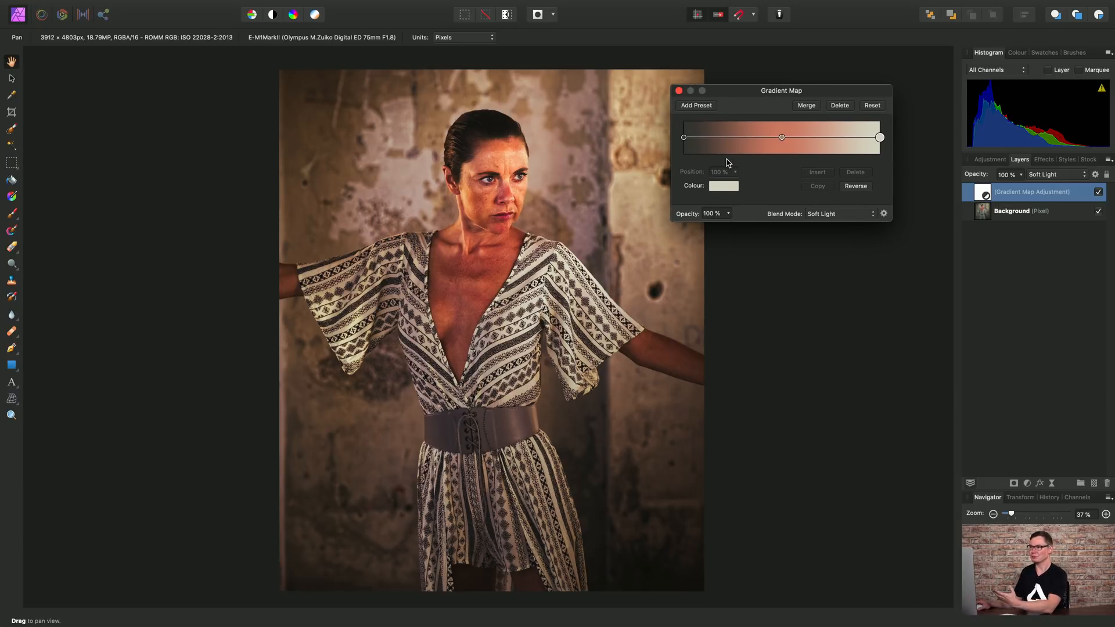
pyautogui.click(683, 138)
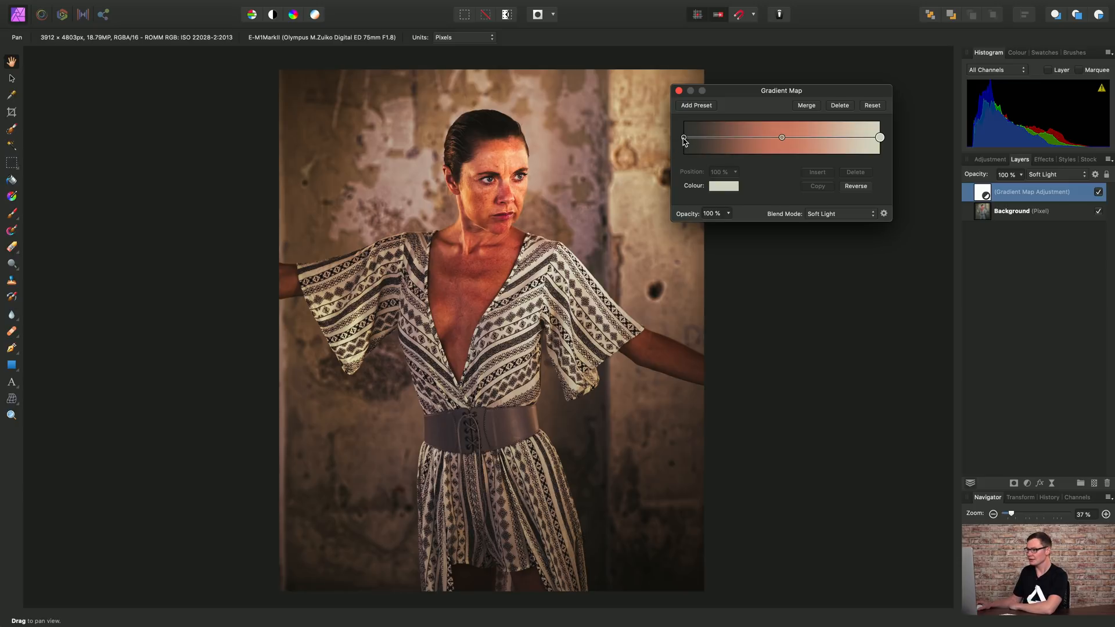
pyautogui.click(684, 137)
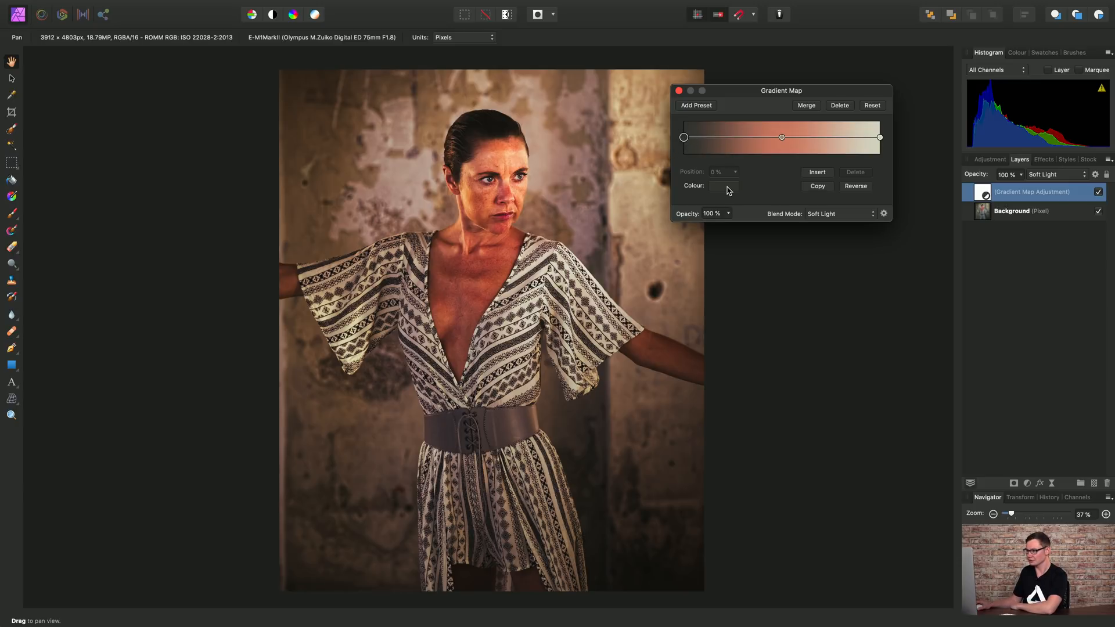
pyautogui.click(721, 186)
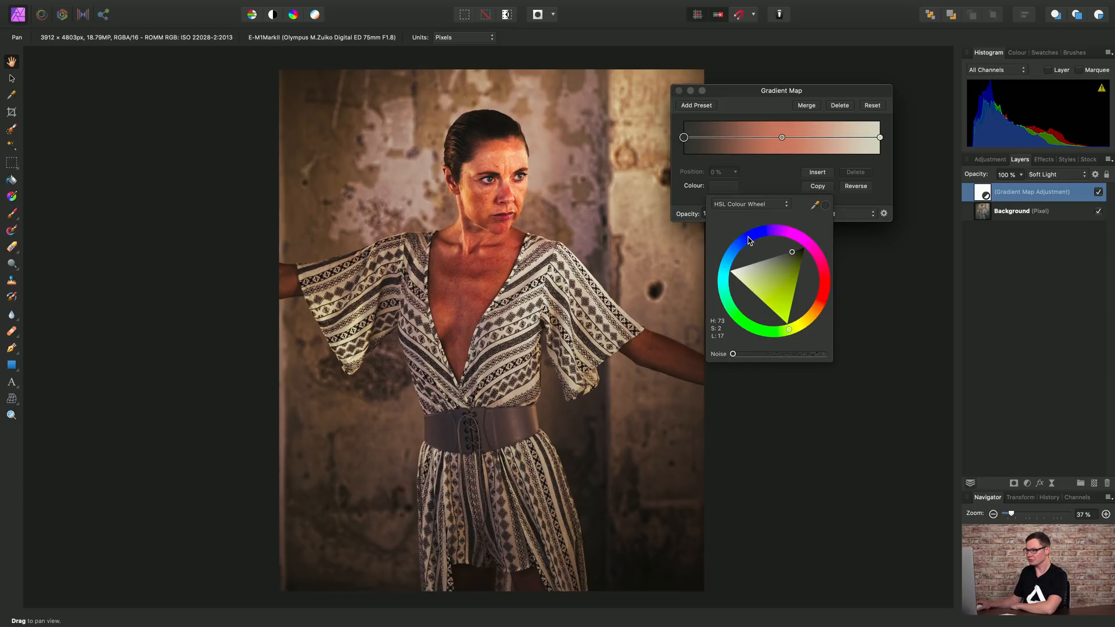
pyautogui.click(738, 245)
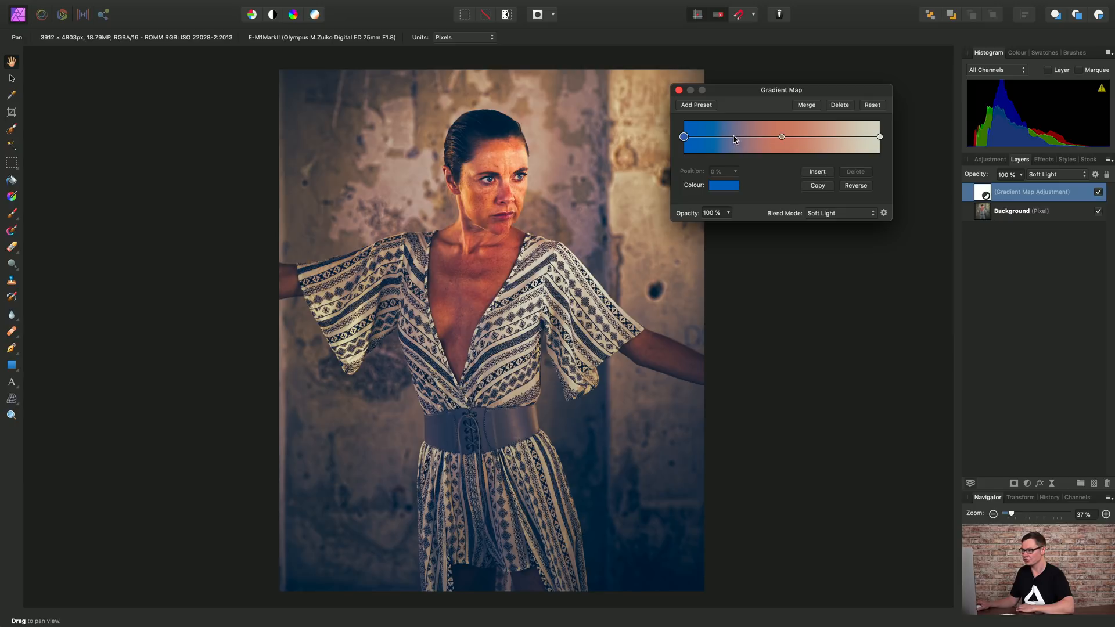
pyautogui.moveTo(817, 176)
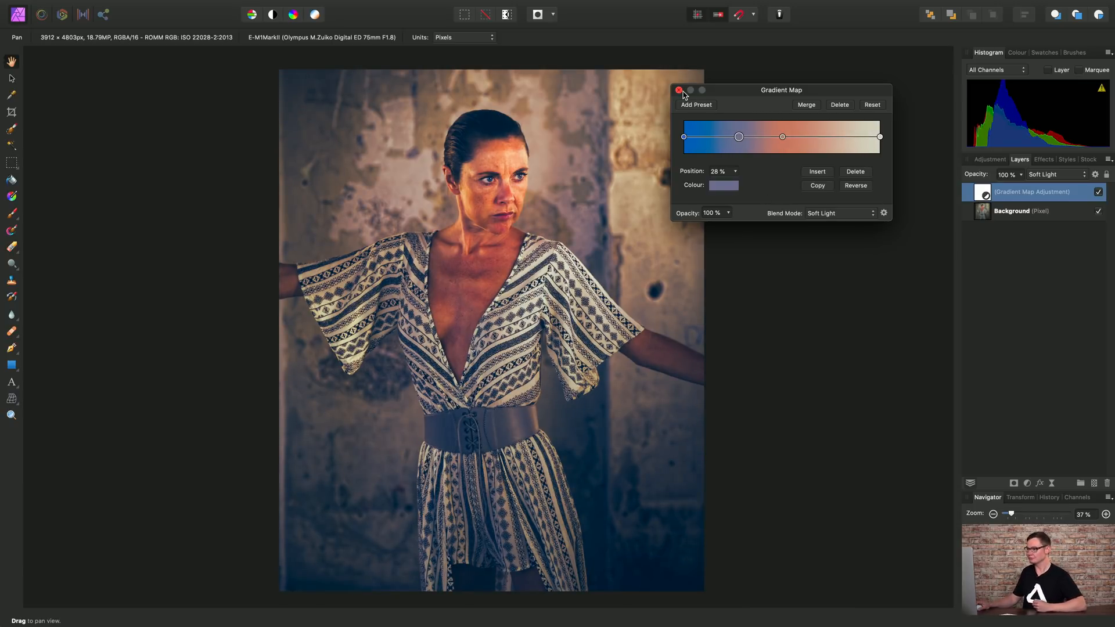
# - Close the Gradient Map settings with the muted blue-violet stop at 28% in place
pyautogui.click(678, 90)
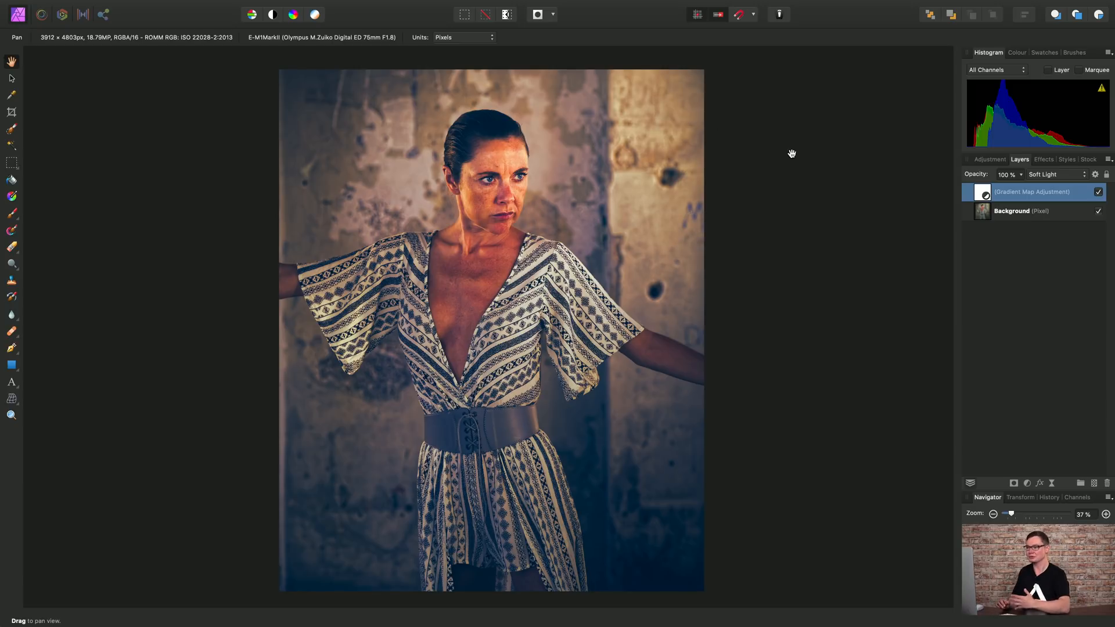